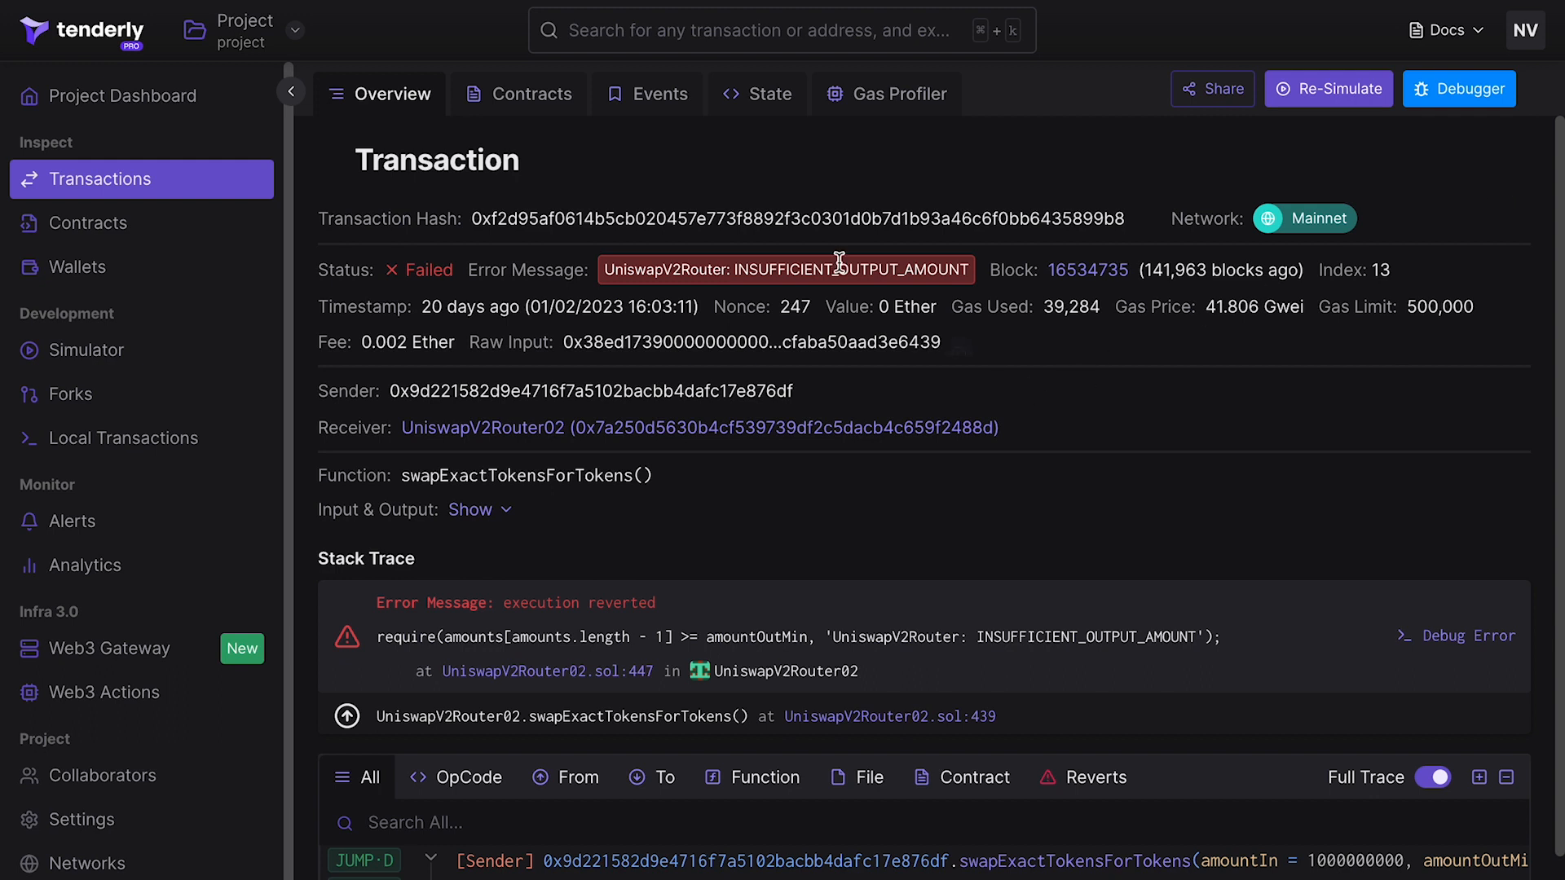
mouse_move(469, 277)
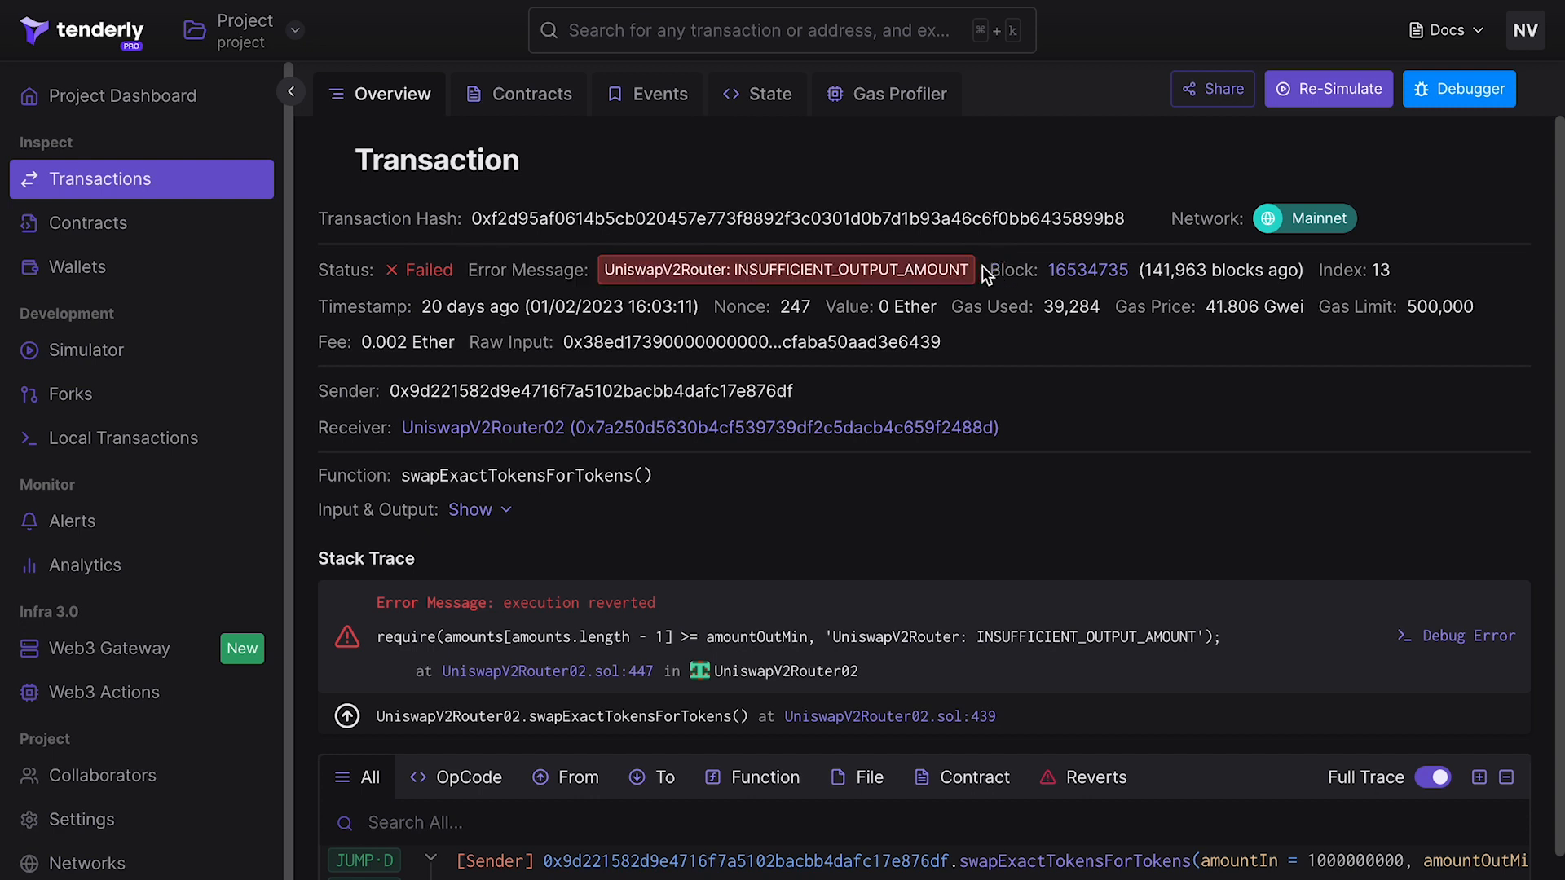
- Open the debugger on the reverting require at UniswapV2Router02.sol line 447
scroll("down", 3)
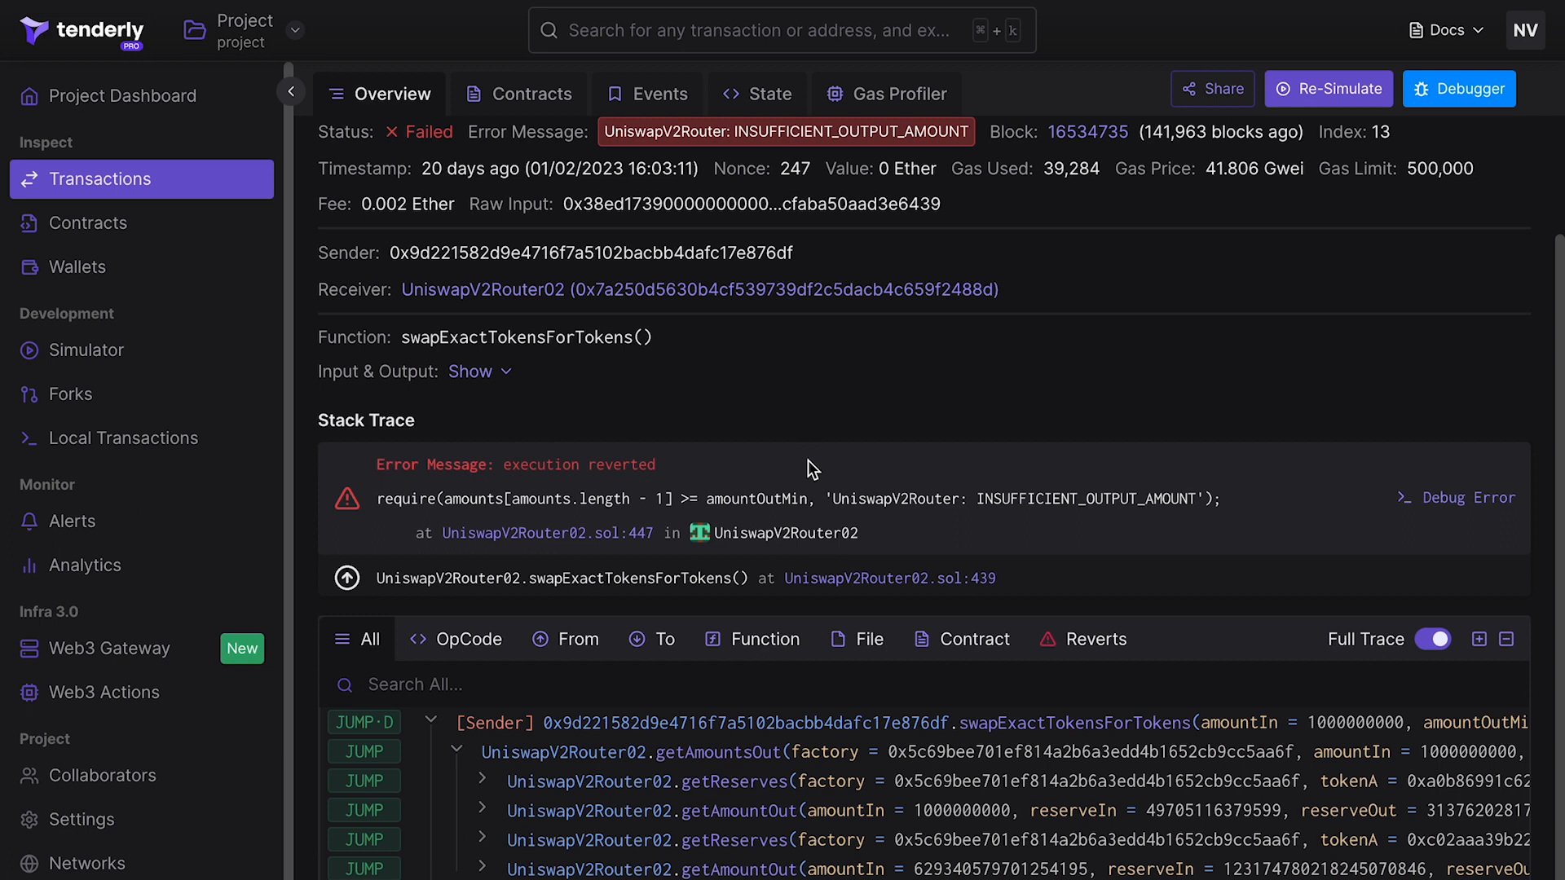
mouse_move(374, 513)
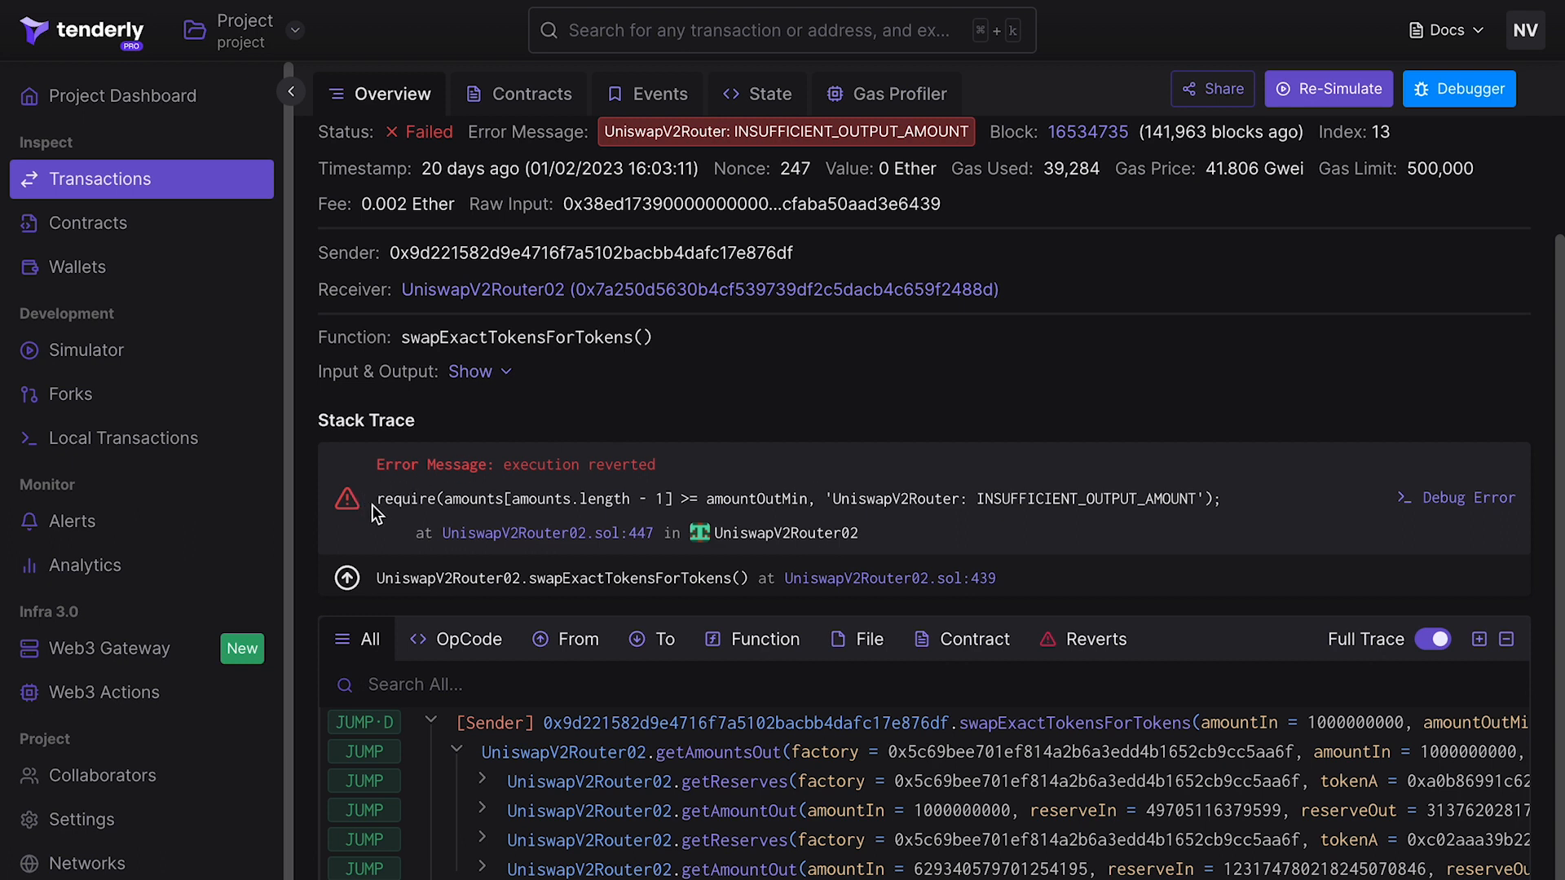
mouse_move(570, 488)
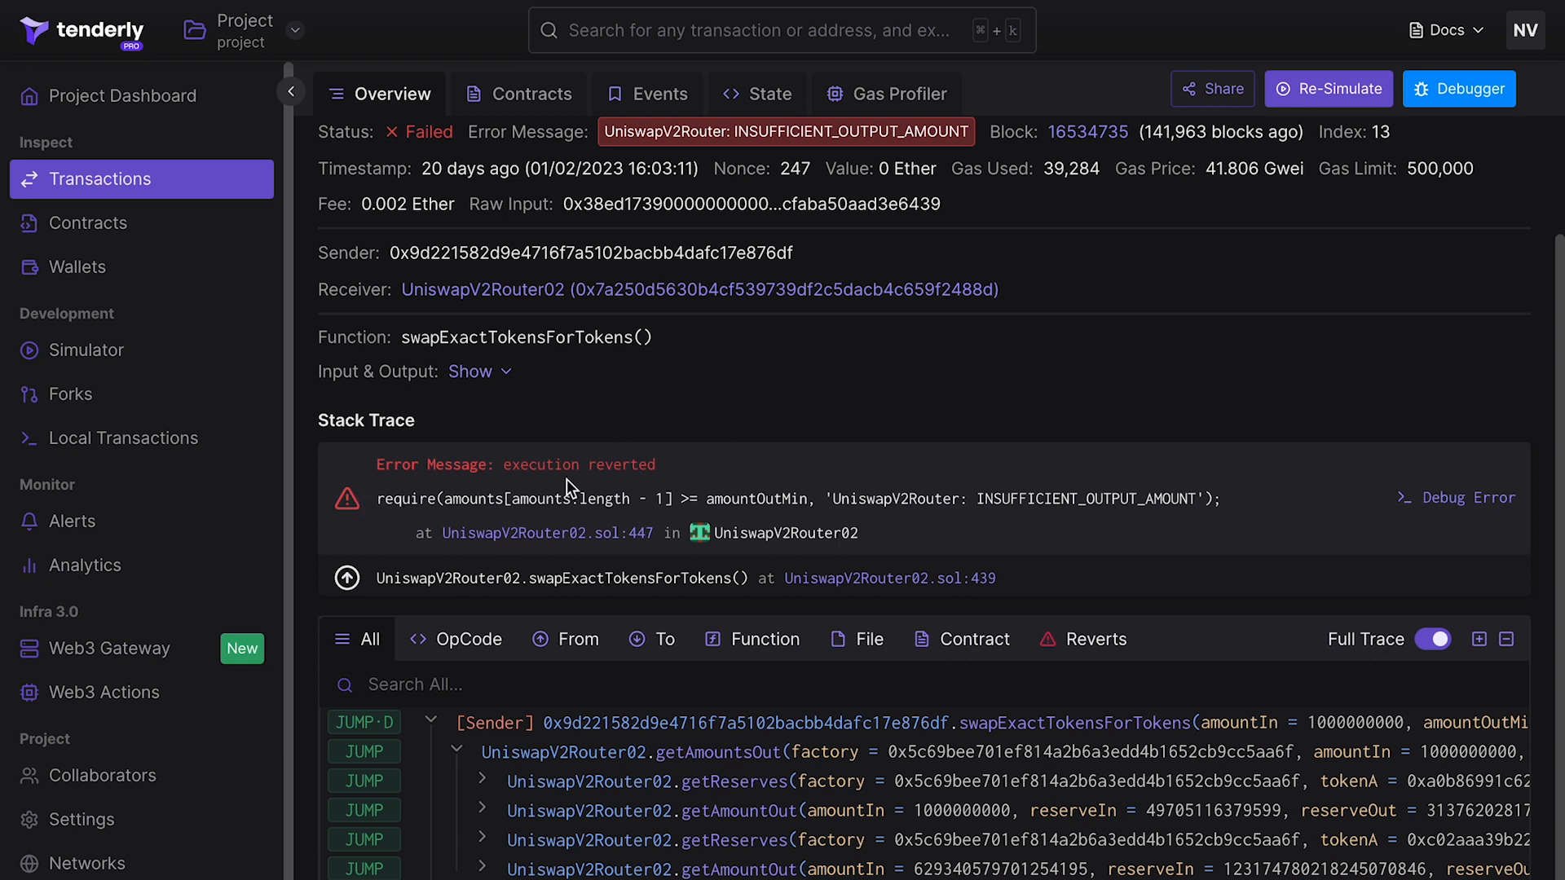
mouse_move(1437, 506)
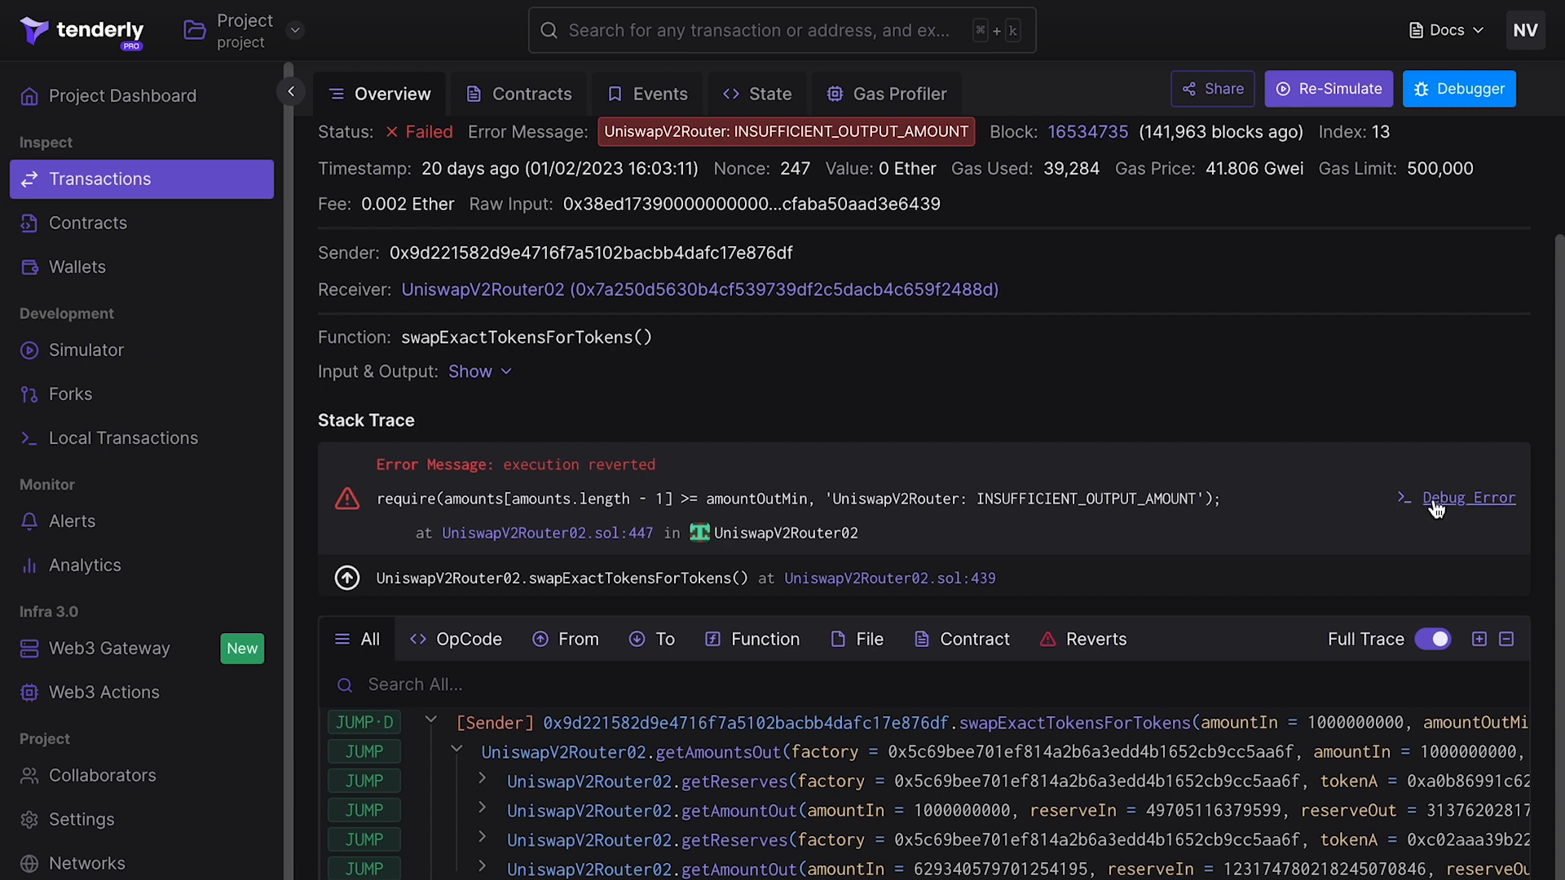
left_click(1468, 497)
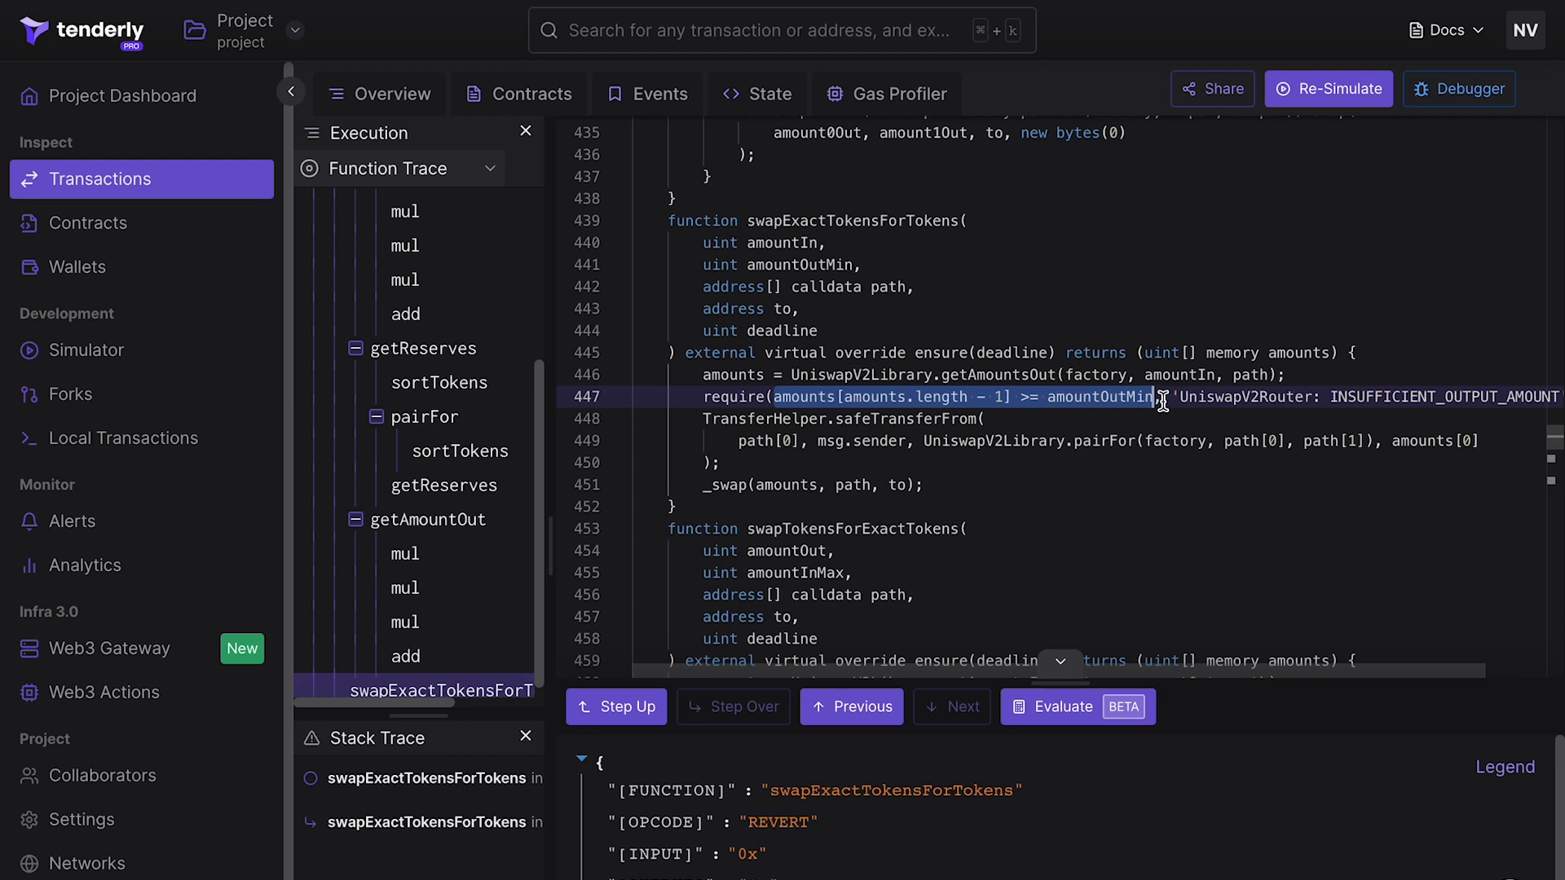
mouse_move(1054, 579)
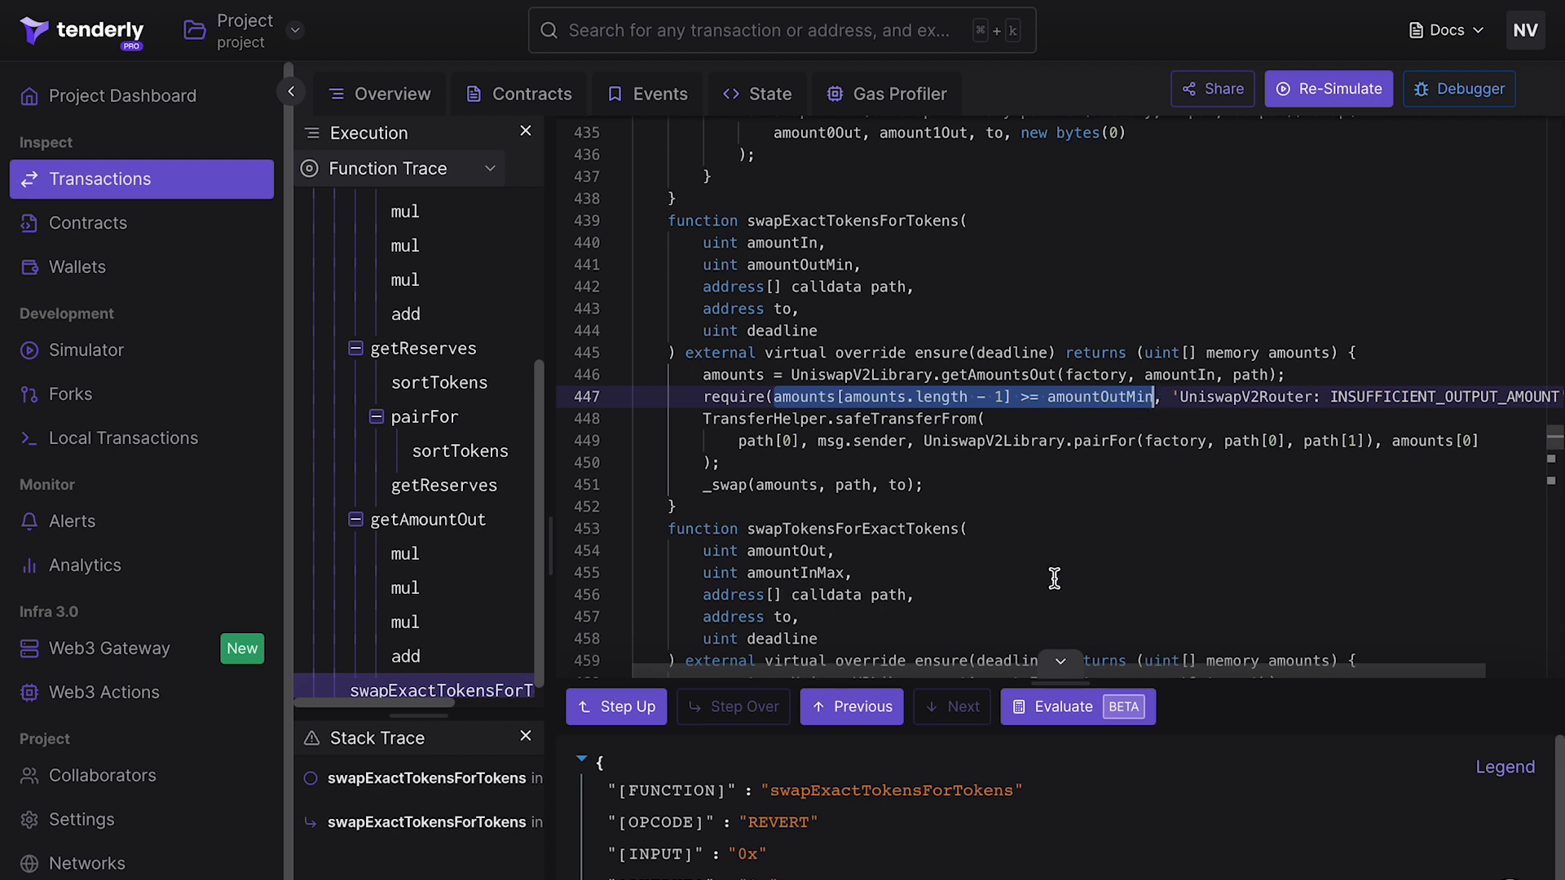
- Evaluate 'amounts[amounts.length - 1] >= amountOutMin', get false, and start editing the expression
left_click(1063, 706)
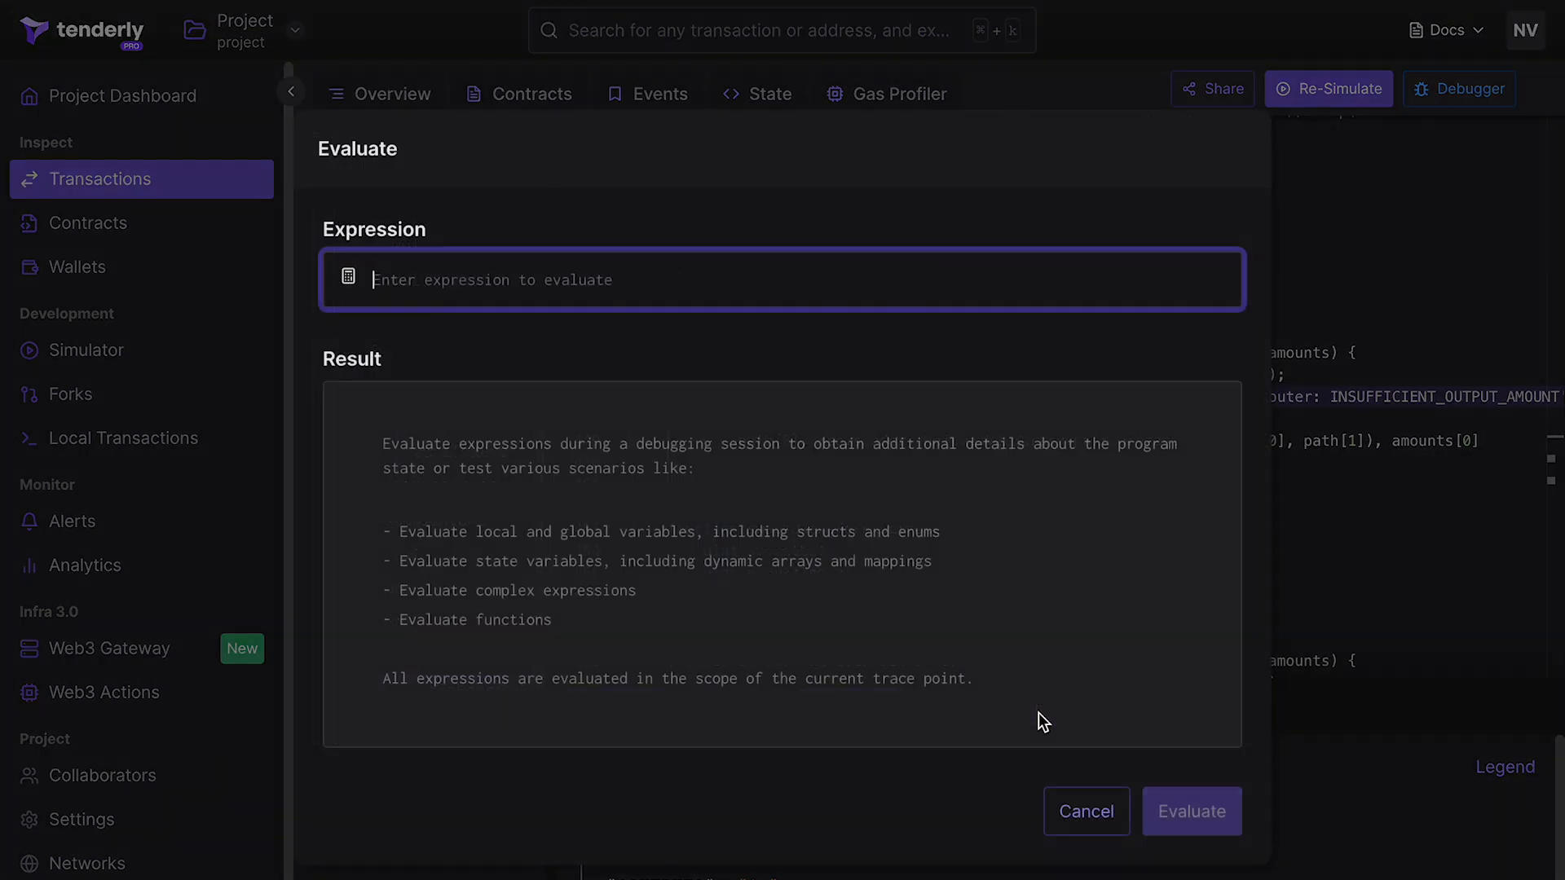
type("amounts[amounts.length - 1] >= amountOutMin")
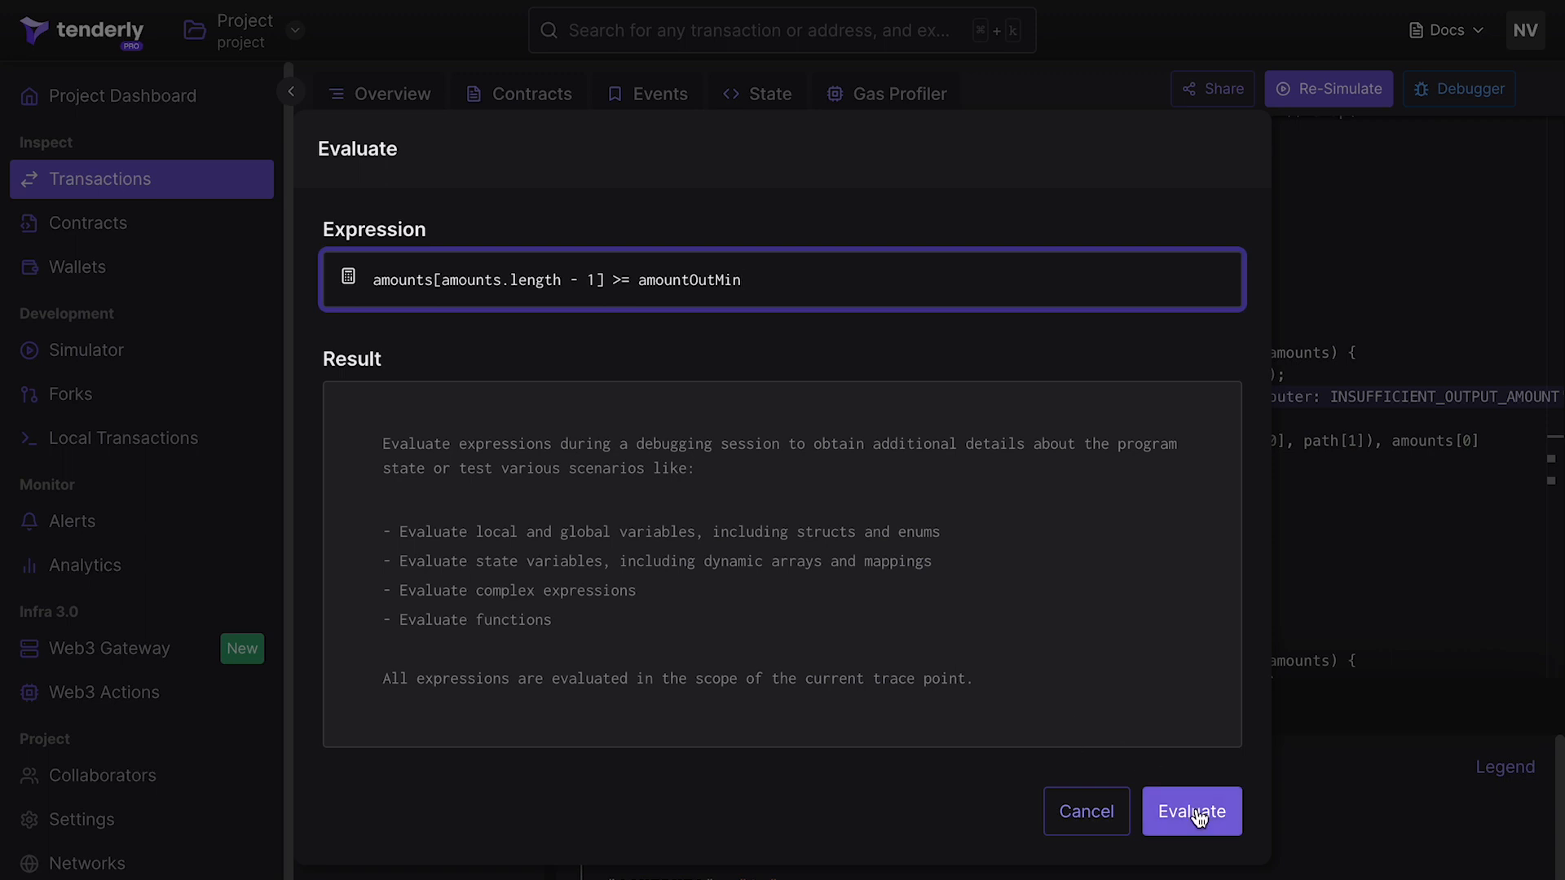
left_click(1191, 811)
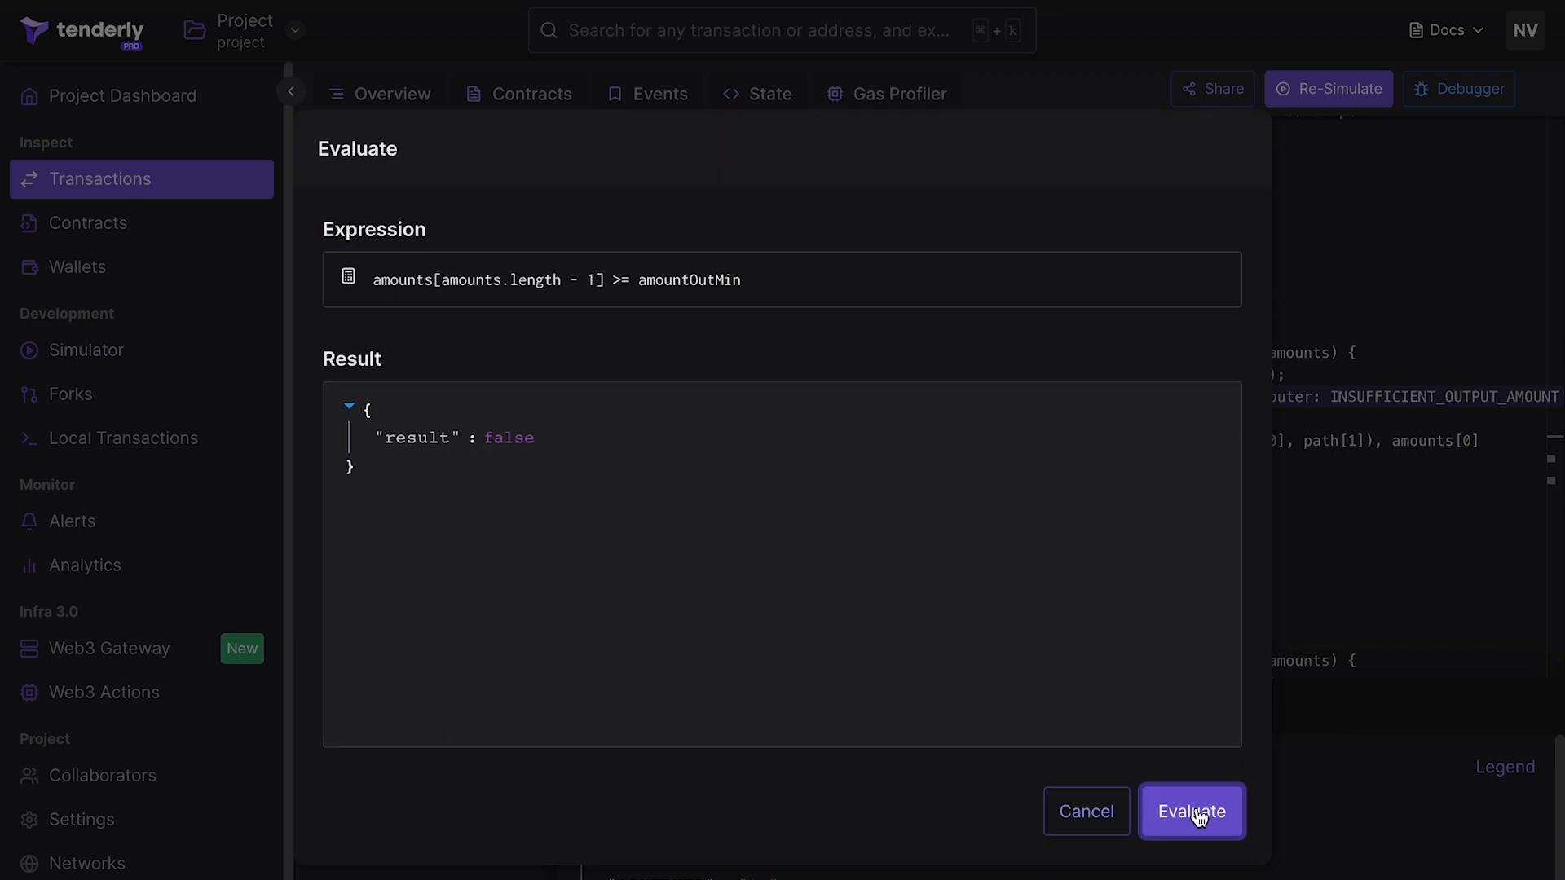
left_click(1030, 270)
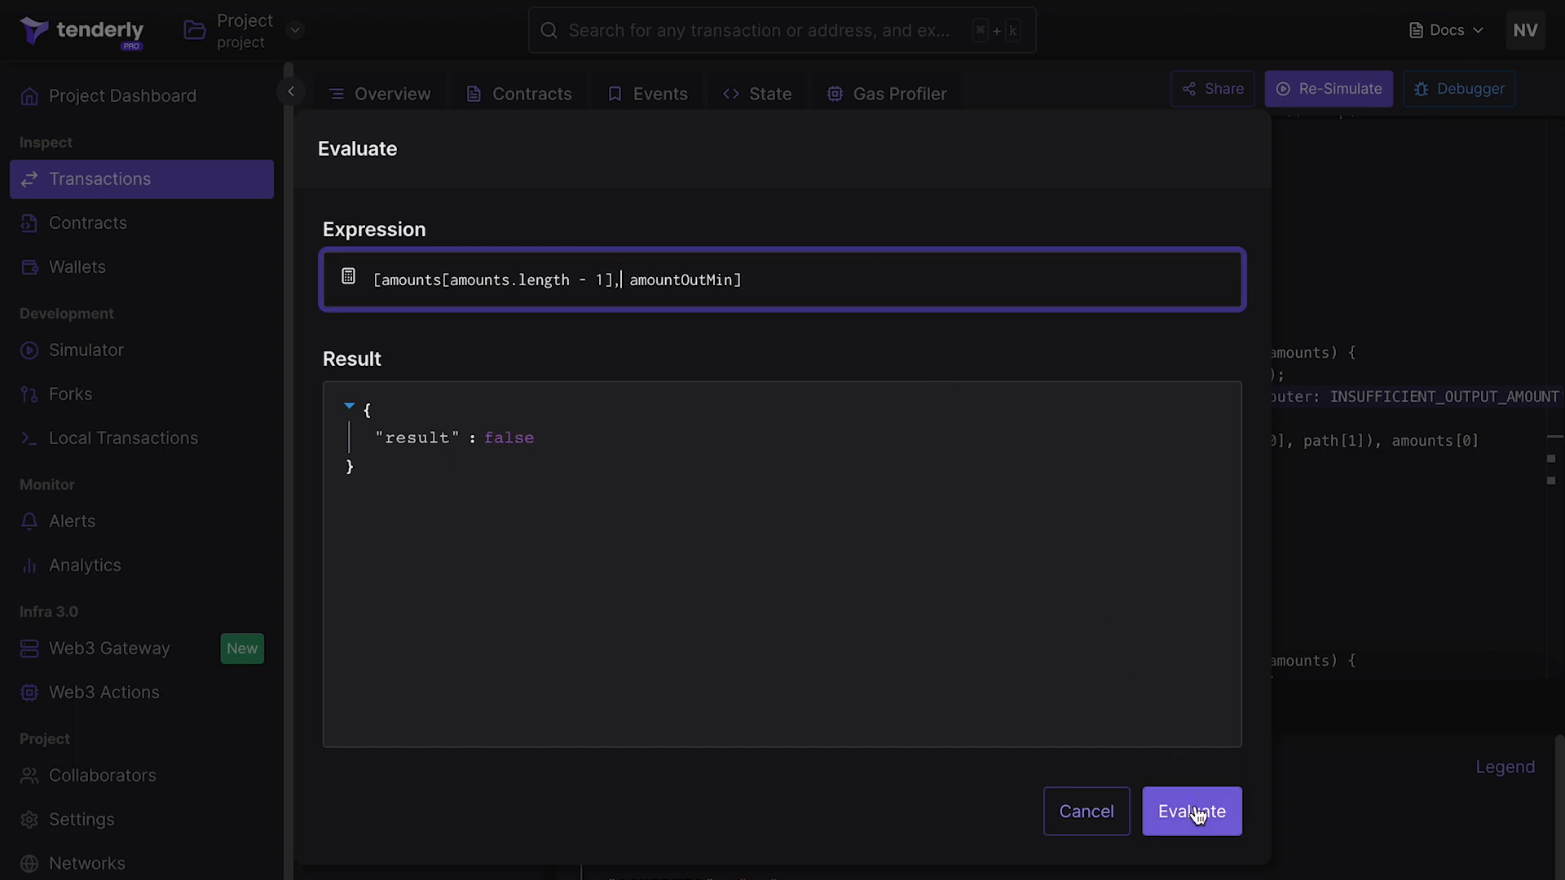
left_click(1192, 812)
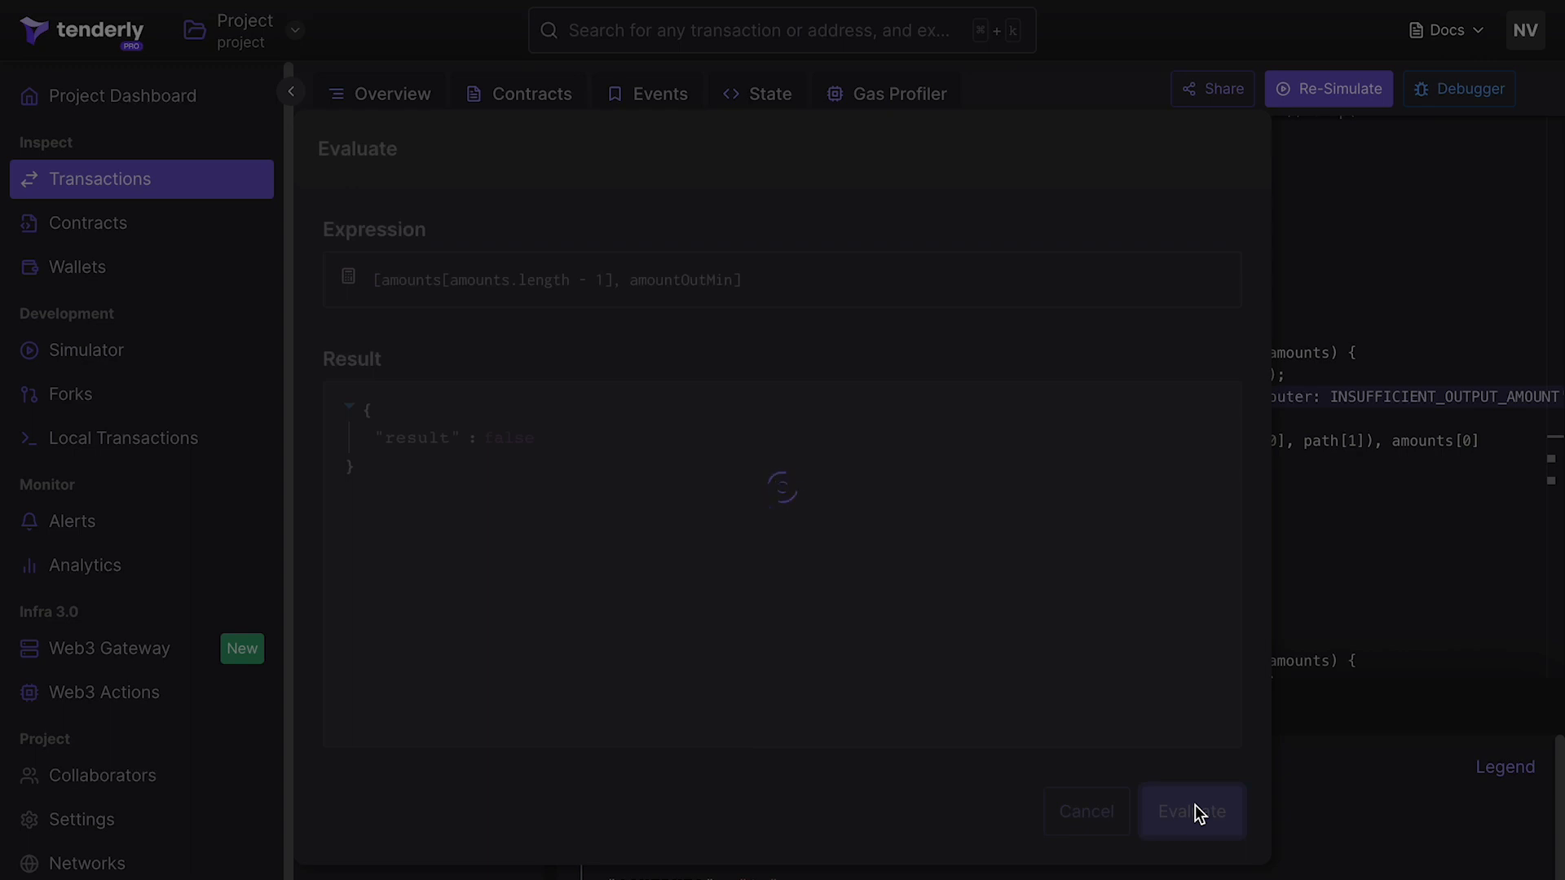
left_click(1192, 812)
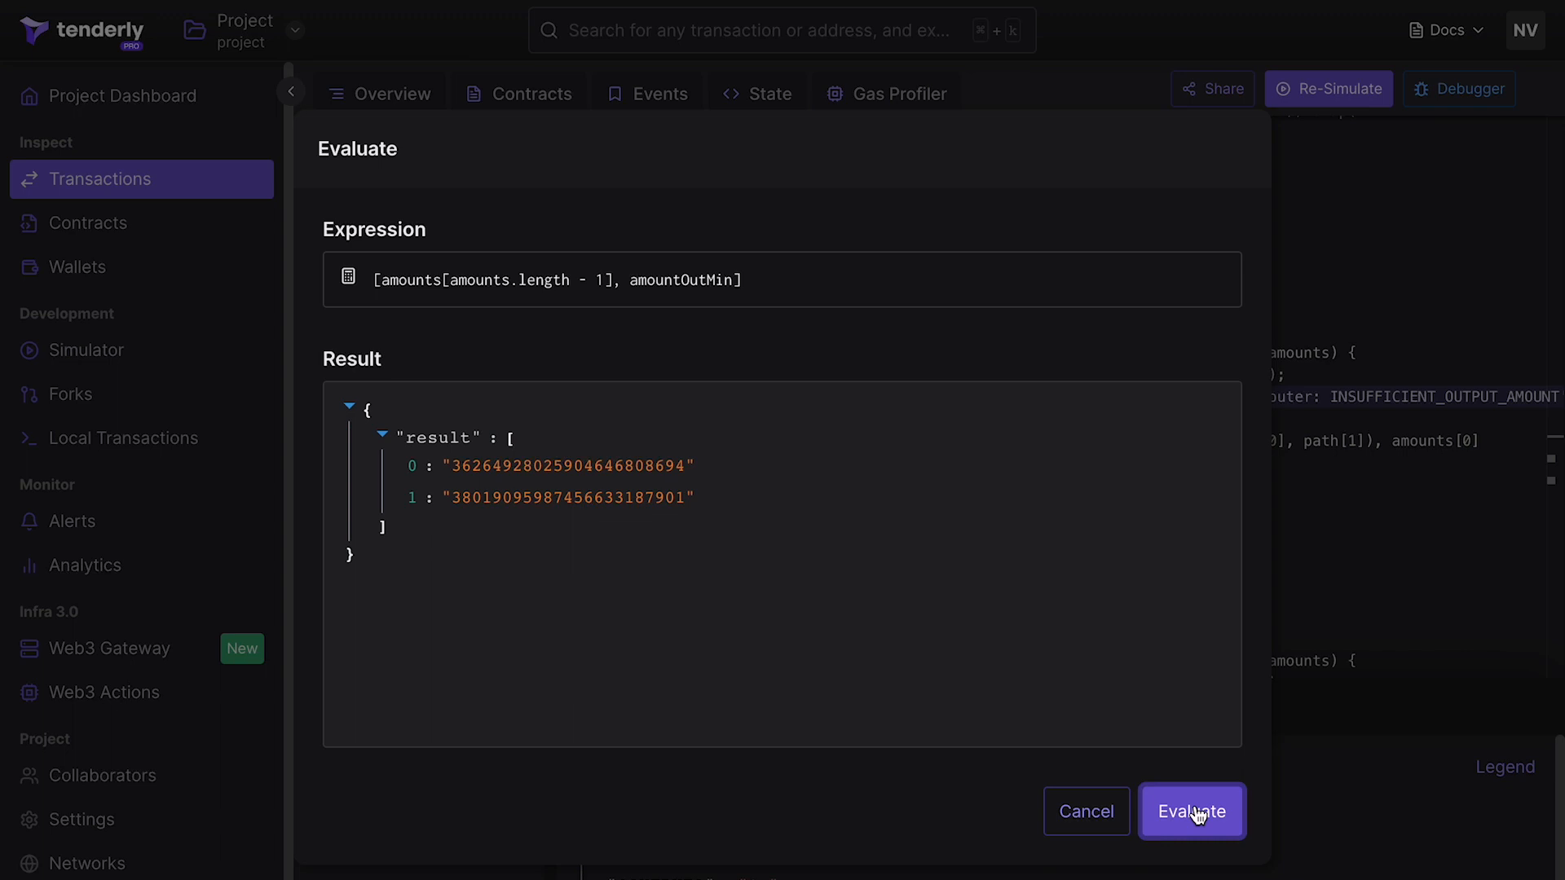
mouse_move(711, 468)
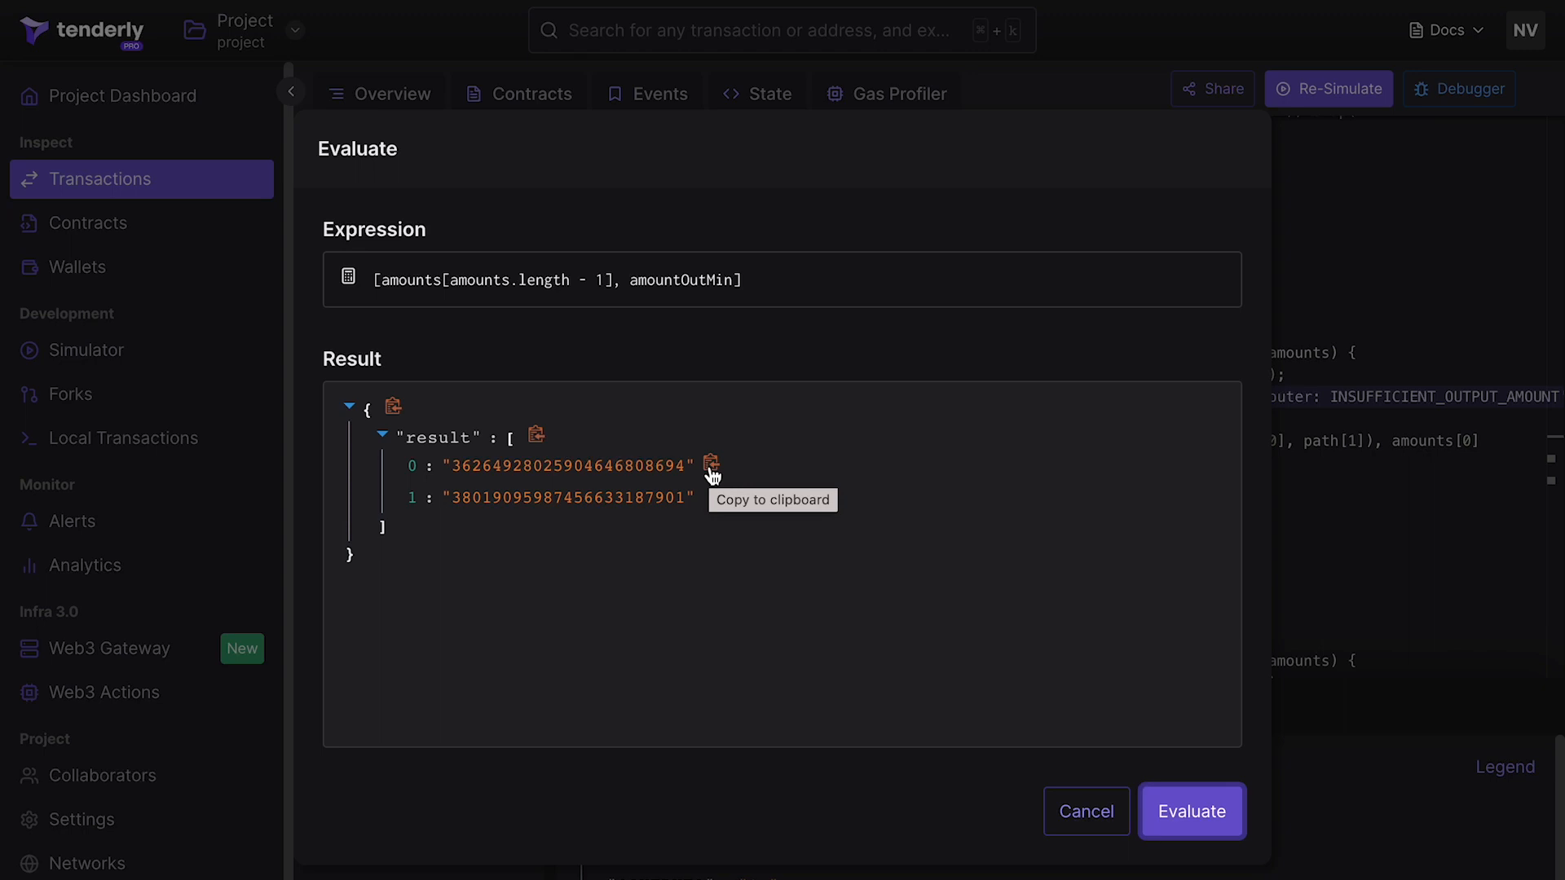
left_click(712, 463)
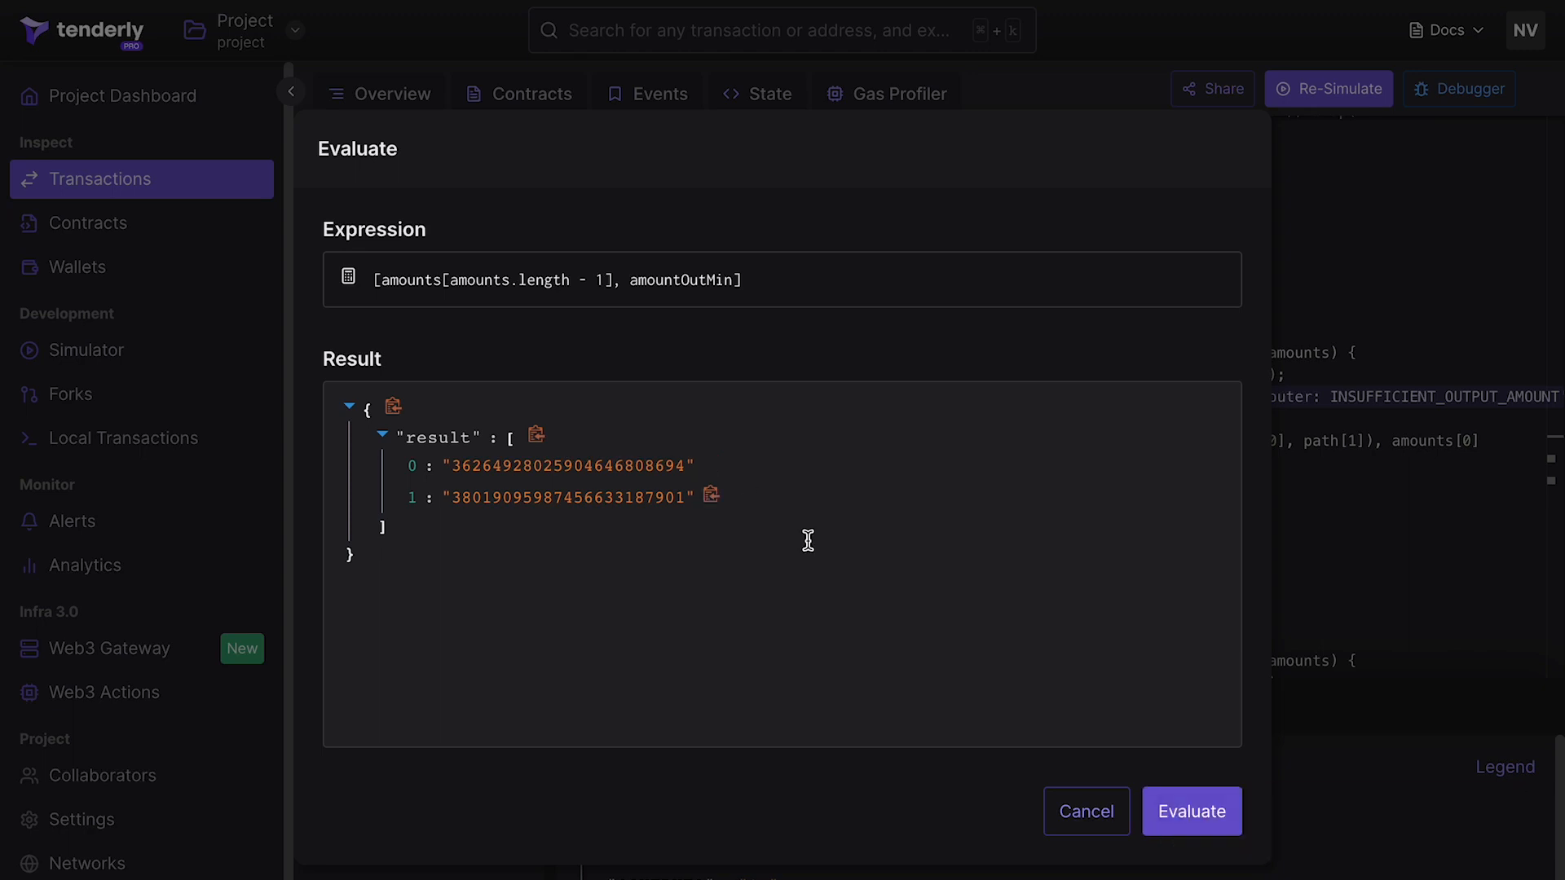
left_click(1086, 811)
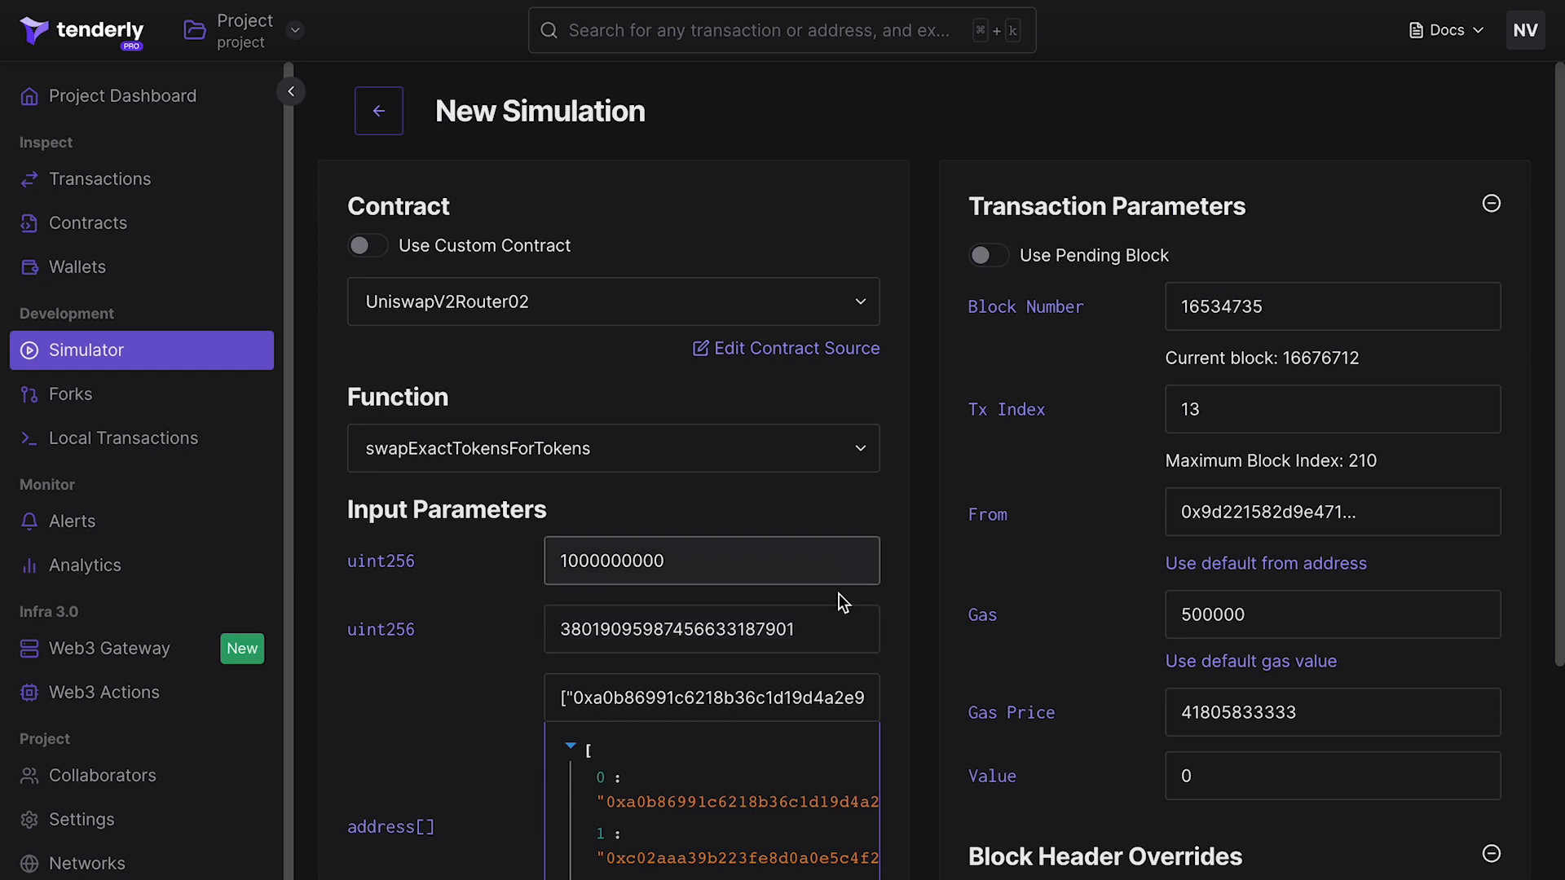
triple_click(678, 629)
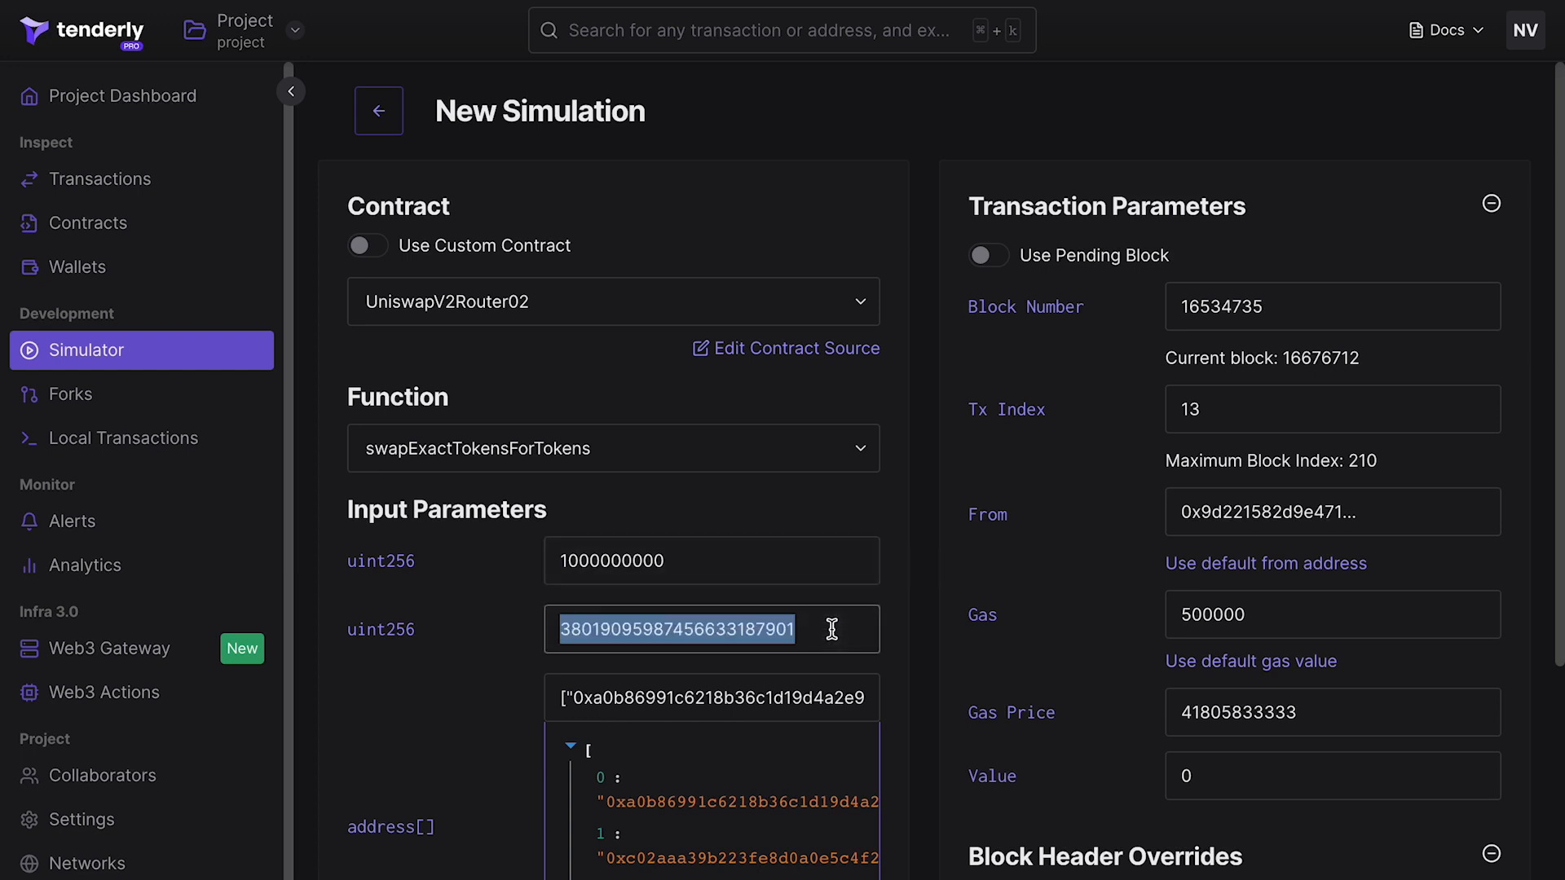
type("36264928025904646808694")
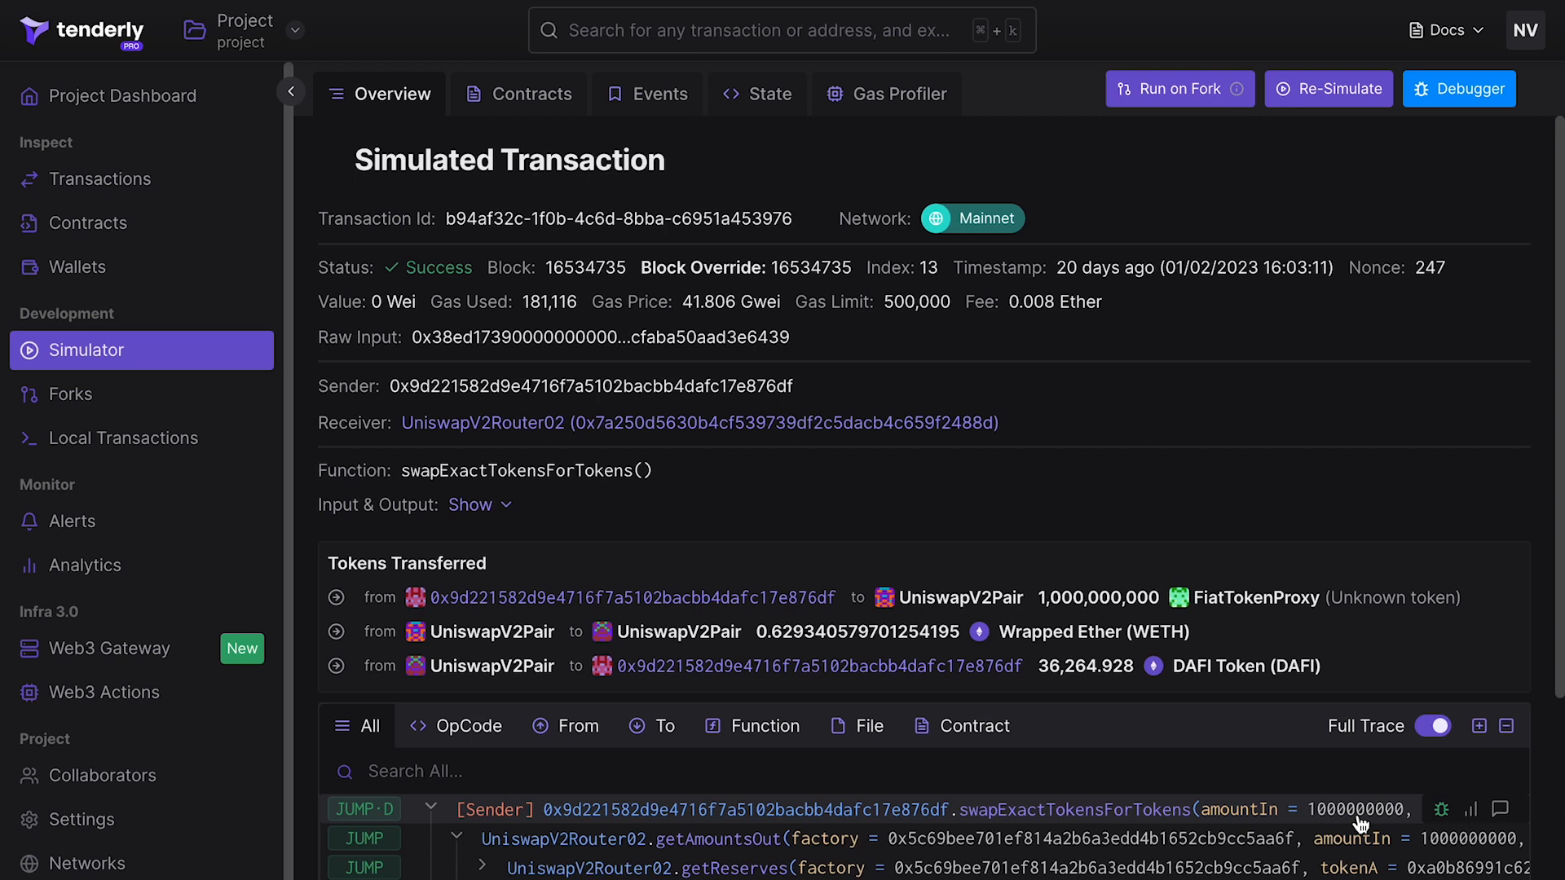
- View the simulated swap's Transfer events for FiatTokenProxy and WETH9 and its Sync event
left_click(660, 93)
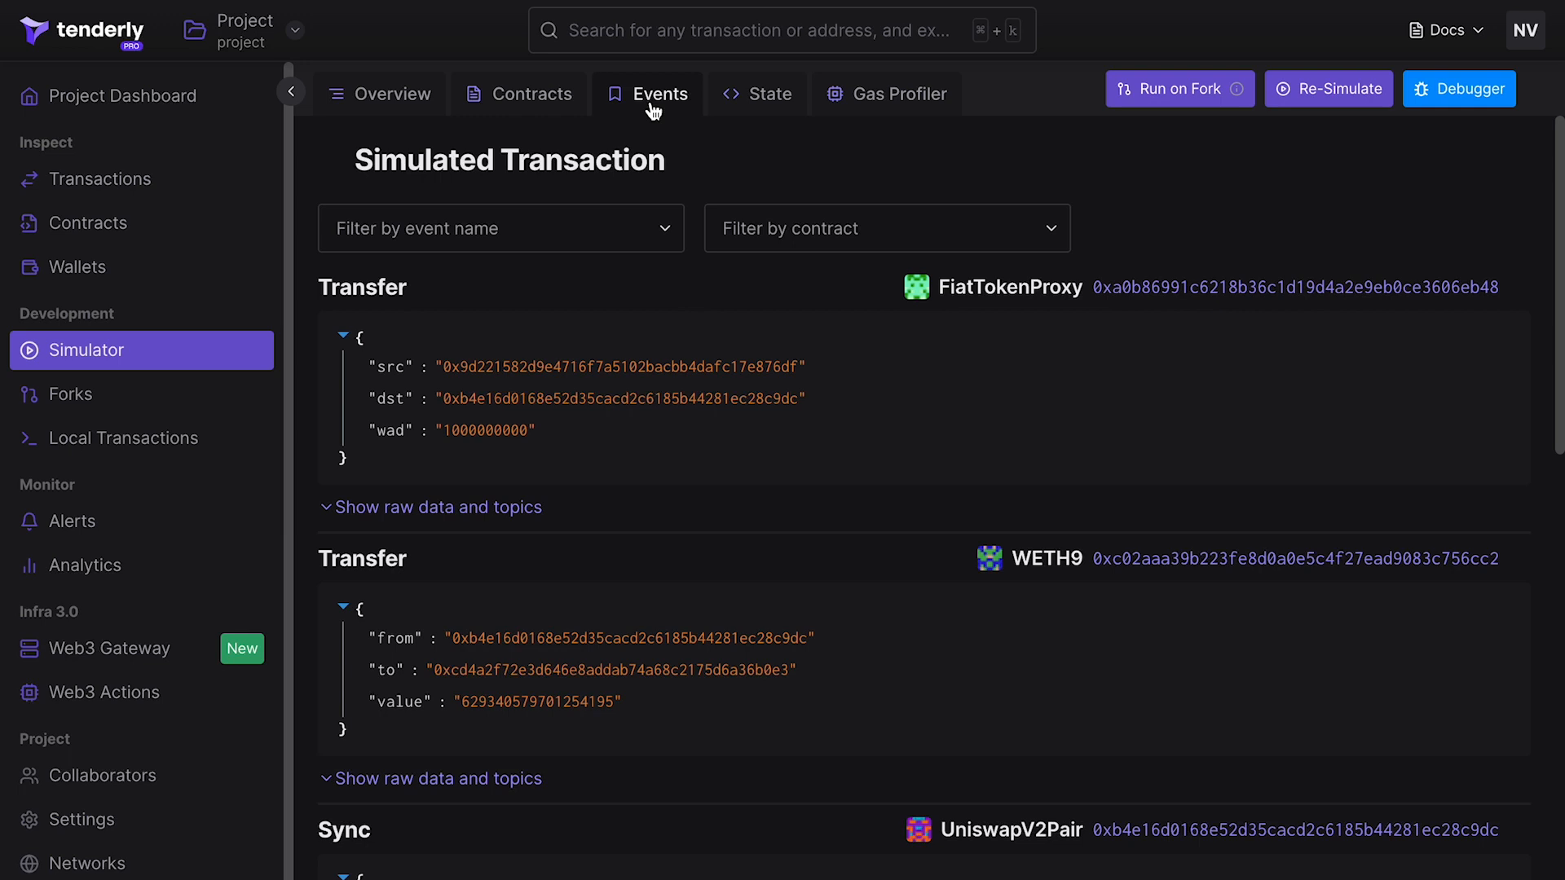
- Review the simulation's State changes and Gas Profiler breakdown, then return to Overview
left_click(770, 93)
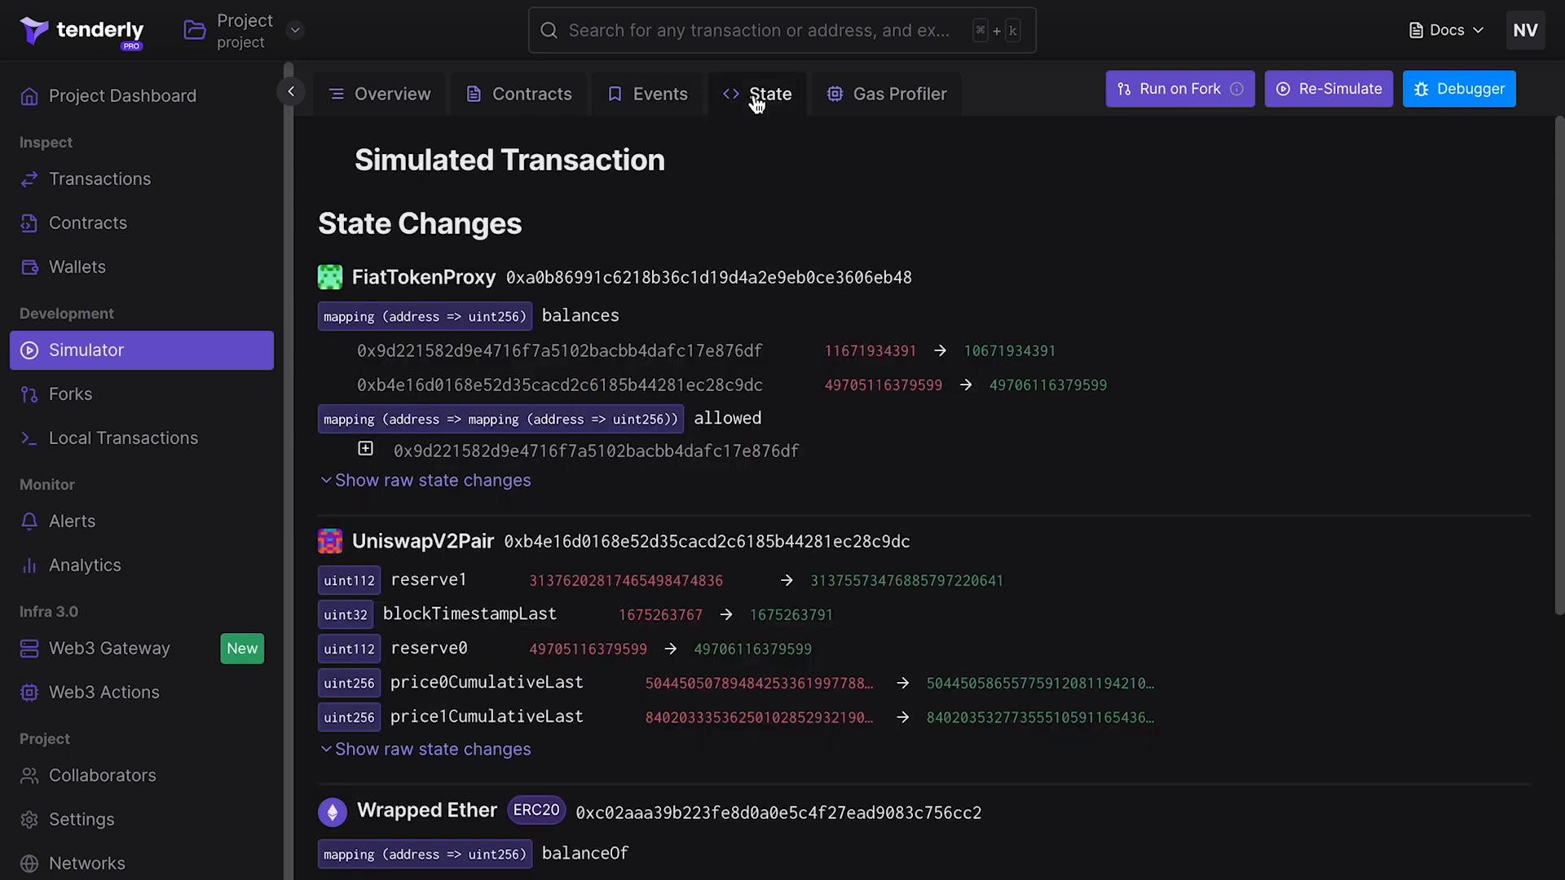
left_click(900, 94)
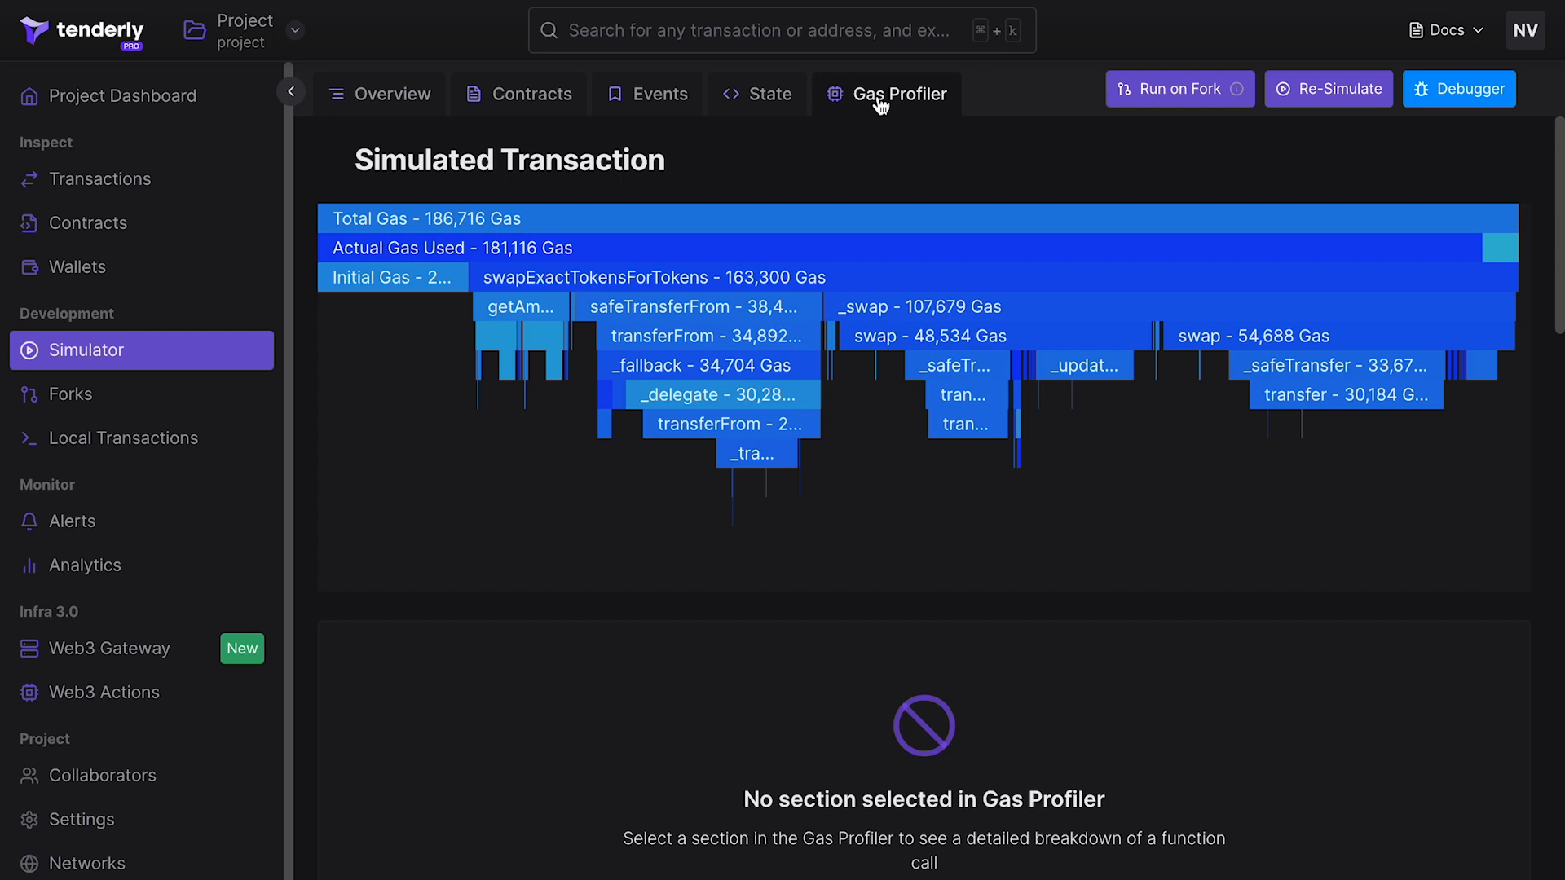
mouse_move(791, 84)
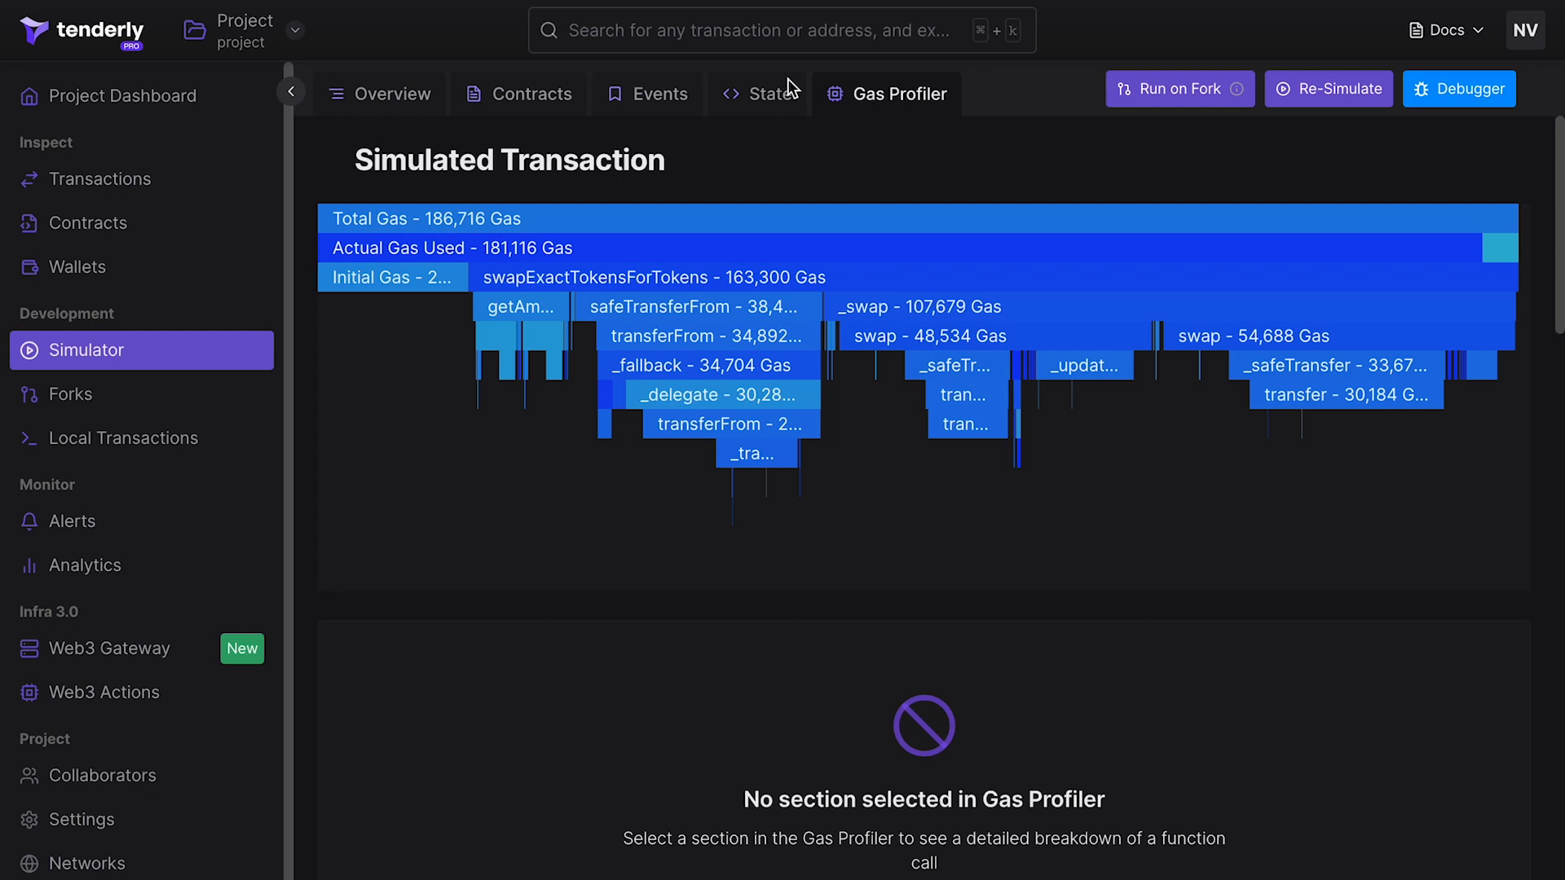
left_click(379, 93)
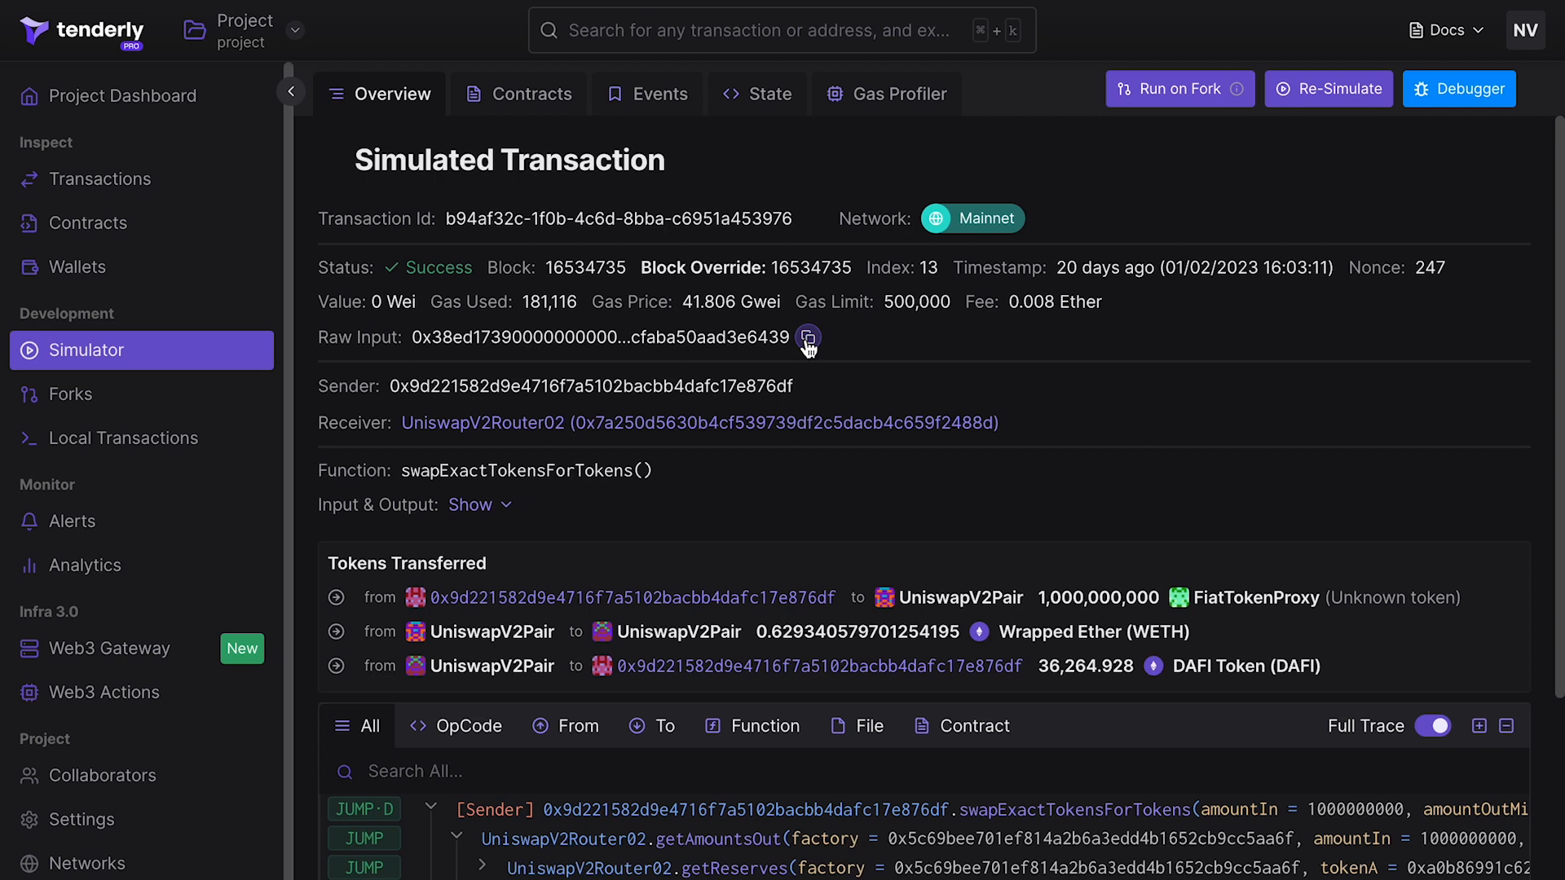
- Copy the successful simulated swap's Raw Input data from the Overview
left_click(807, 338)
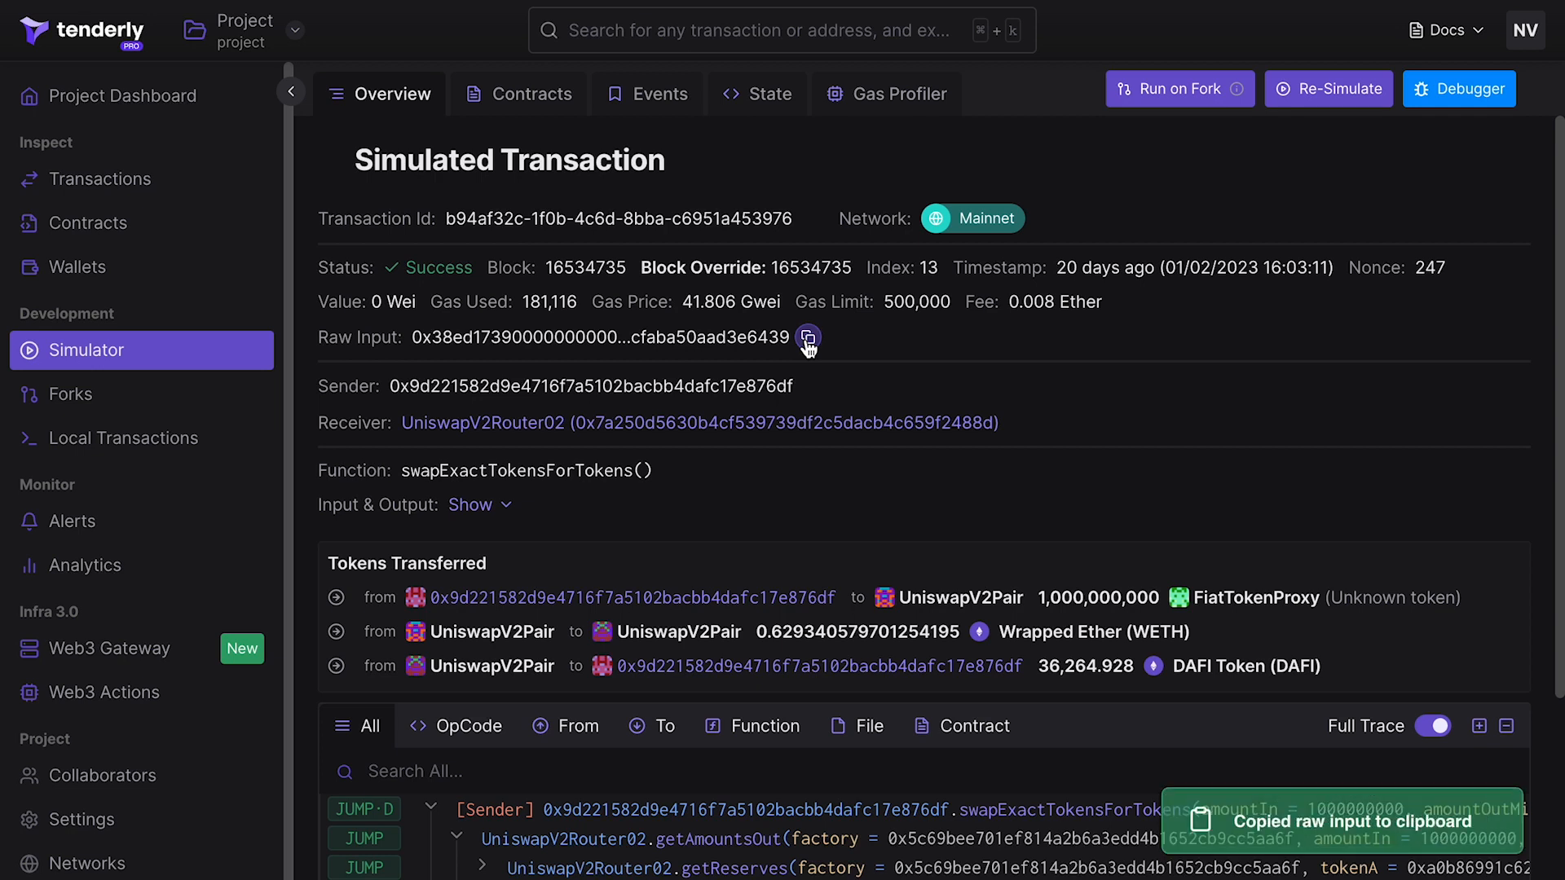